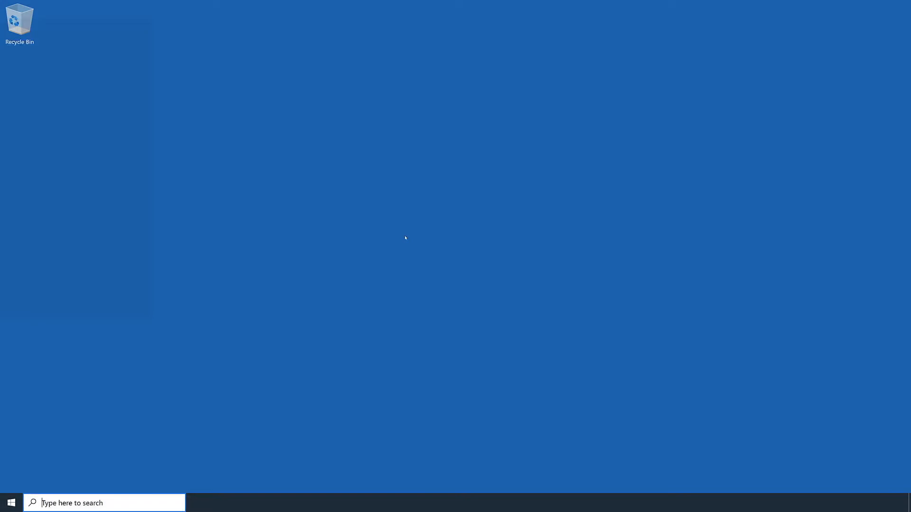
Search 'Apps & features' from the taskbar and land on that Settings page
type("Apps & features")
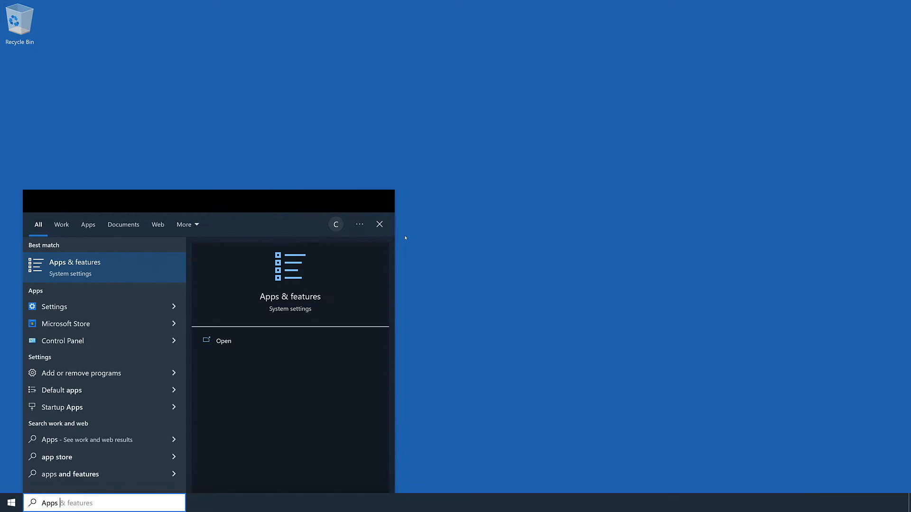
left_click(74, 268)
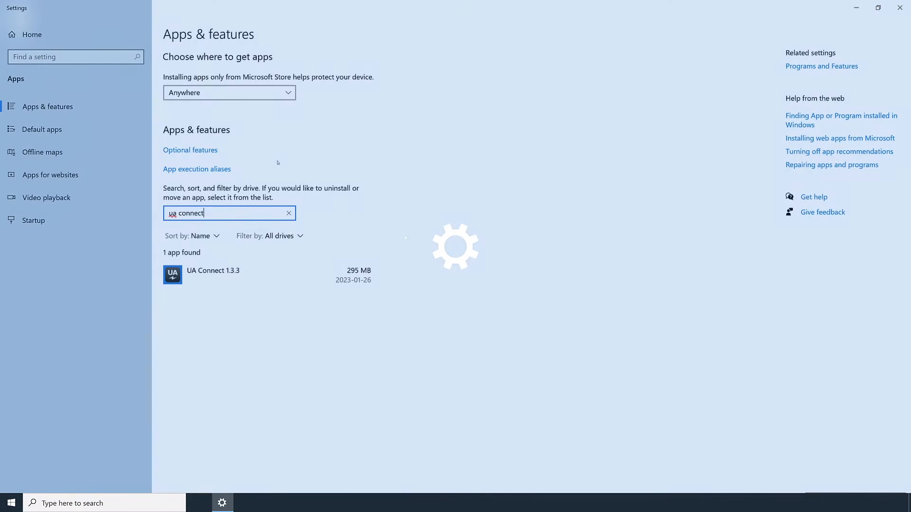
Uninstall UA Connect 1.3.3 from the app list and confirm in the UA Connect Uninstall dialog
left_click(232, 275)
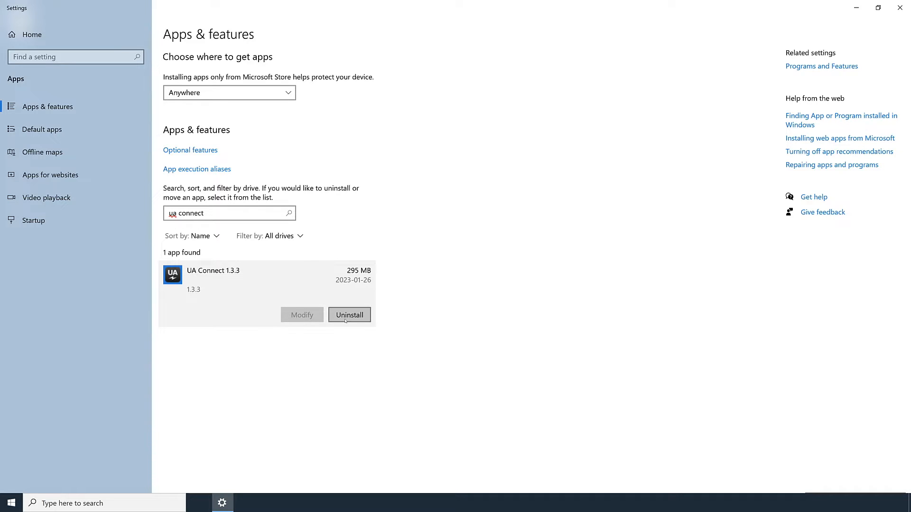
left_click(349, 314)
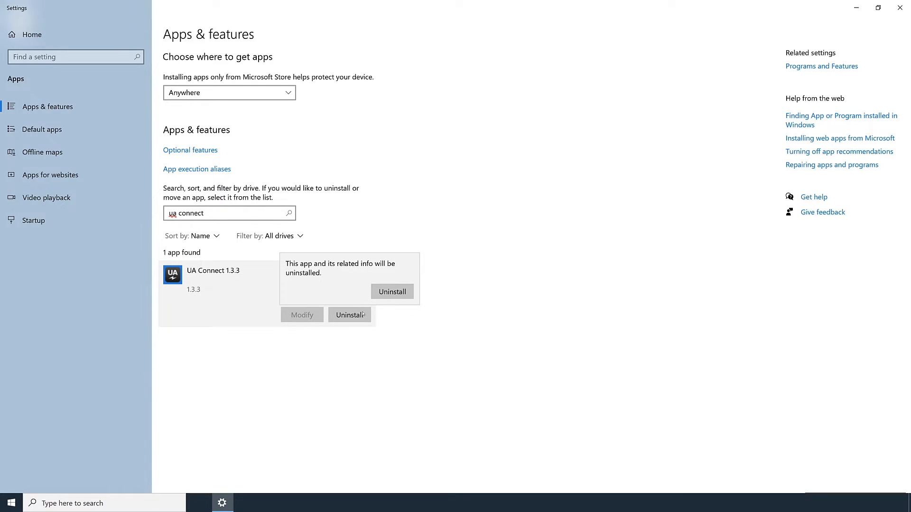
left_click(391, 291)
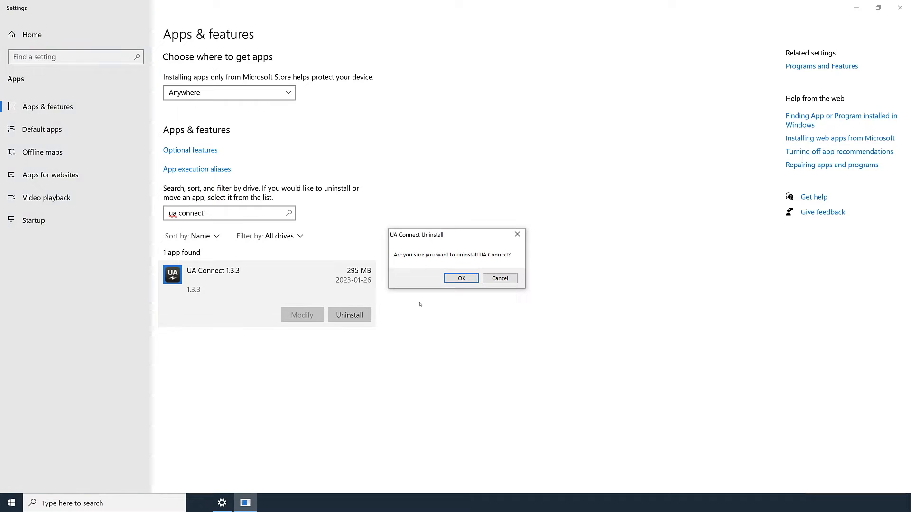
left_click(460, 278)
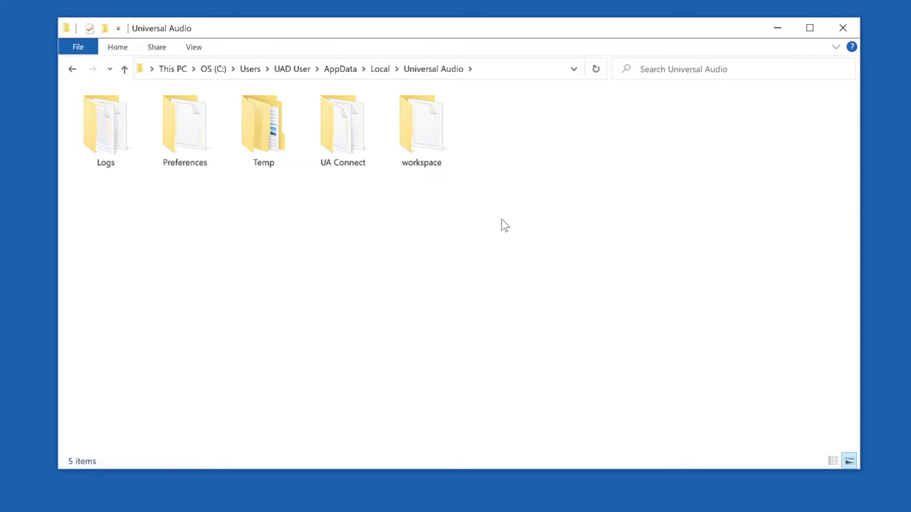
Return to AppData\Local via a %localappdata% search, showing the Universal Audio folder
left_click(379, 69)
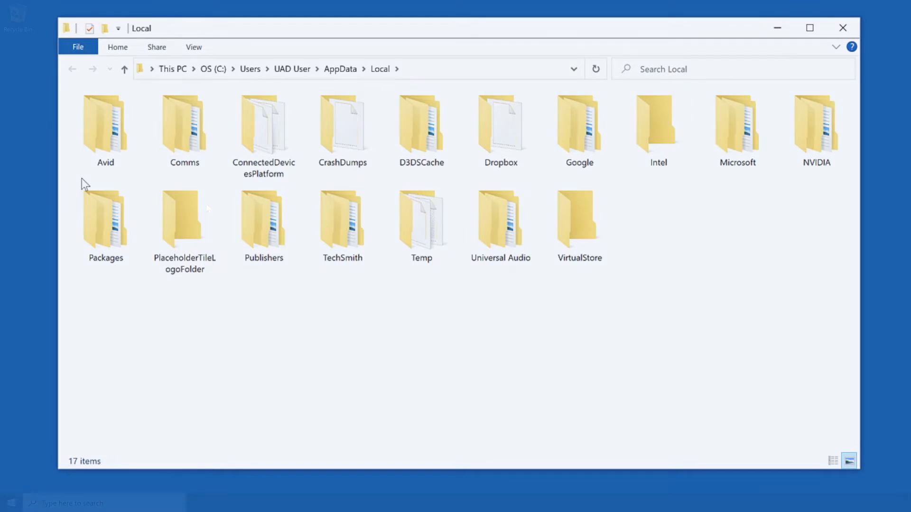
left_click(842, 27)
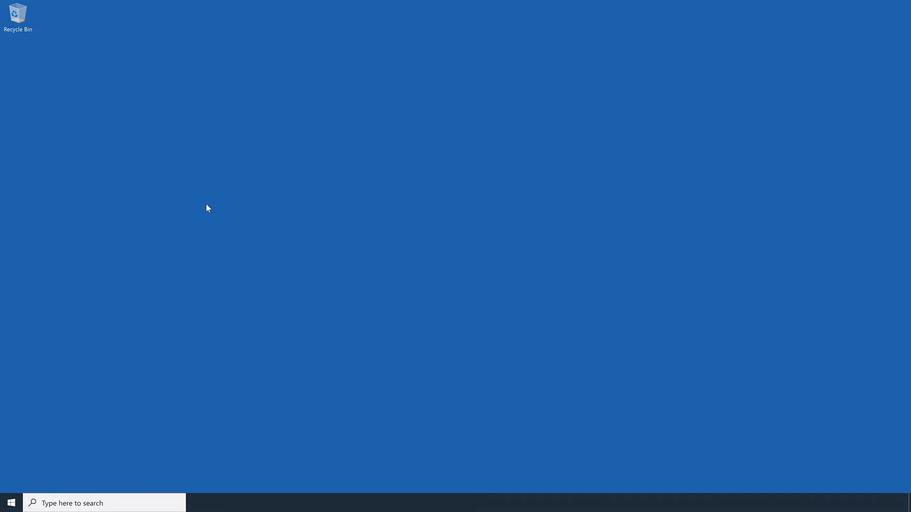
type("%localappdata")
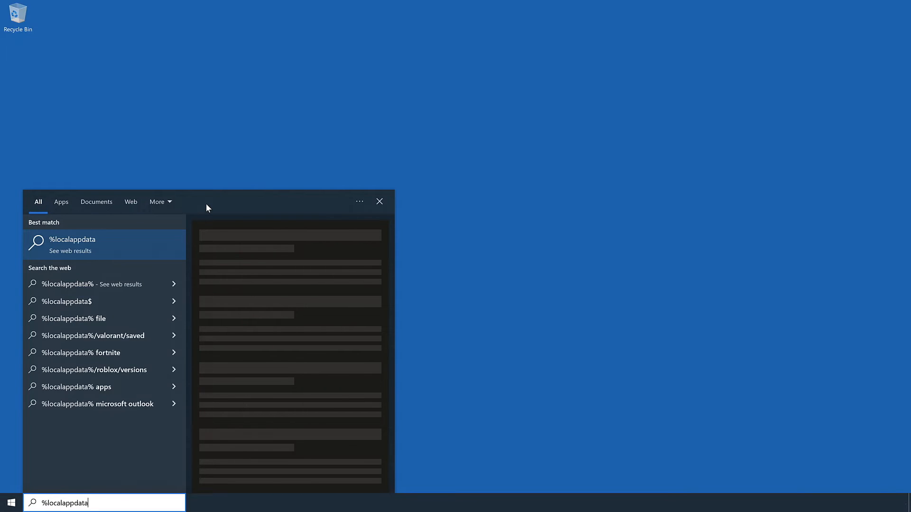
key("enter")
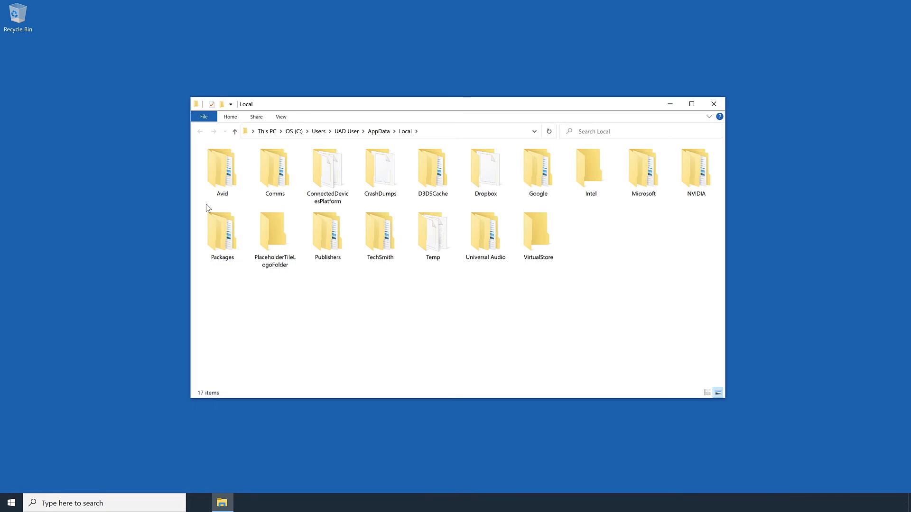
Enter the Universal Audio folder under AppData\Local
left_click(380, 230)
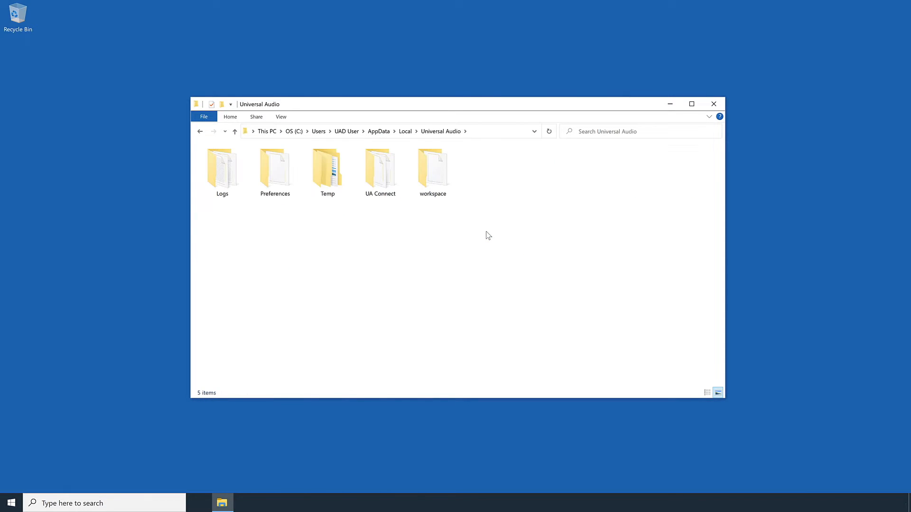
left_click(379, 169)
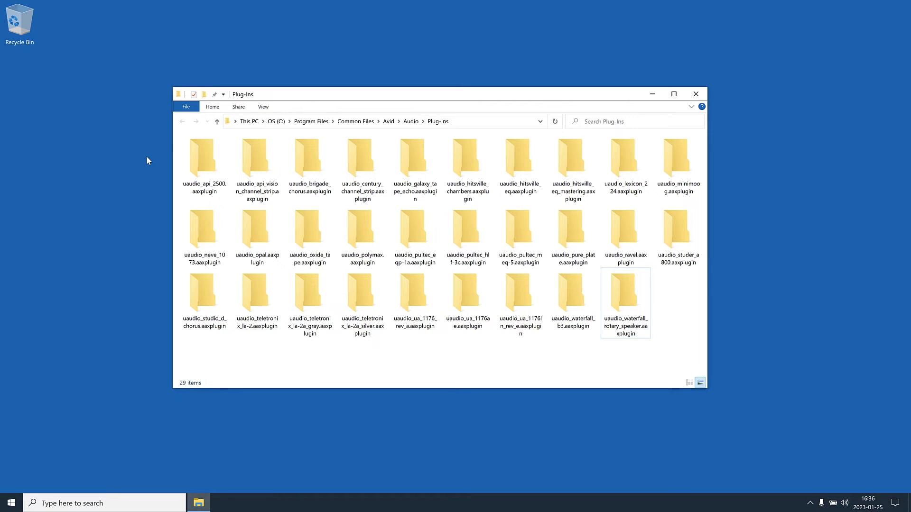
Delete all 29 uaudio .aaxplugin folders from Common Files\Avid\Audio\Plug-Ins with admin permission
key("ctrl+a")
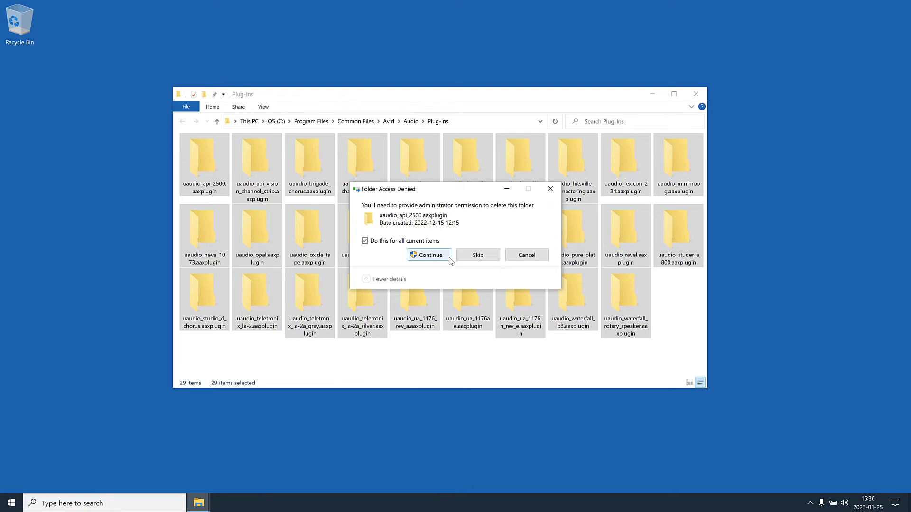
left_click(428, 255)
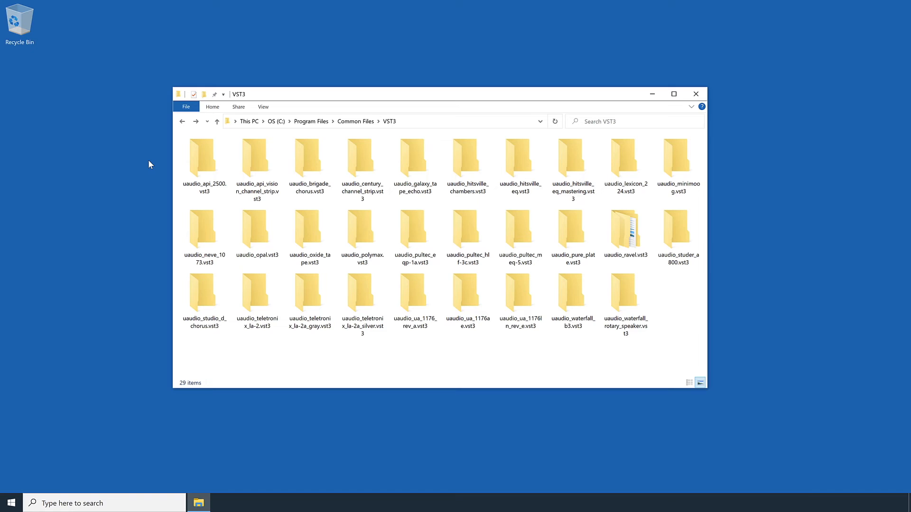
Send all 29 uaudio .vst3 folders in Common Files\VST3 to the Recycle Bin
key("ctrl+a")
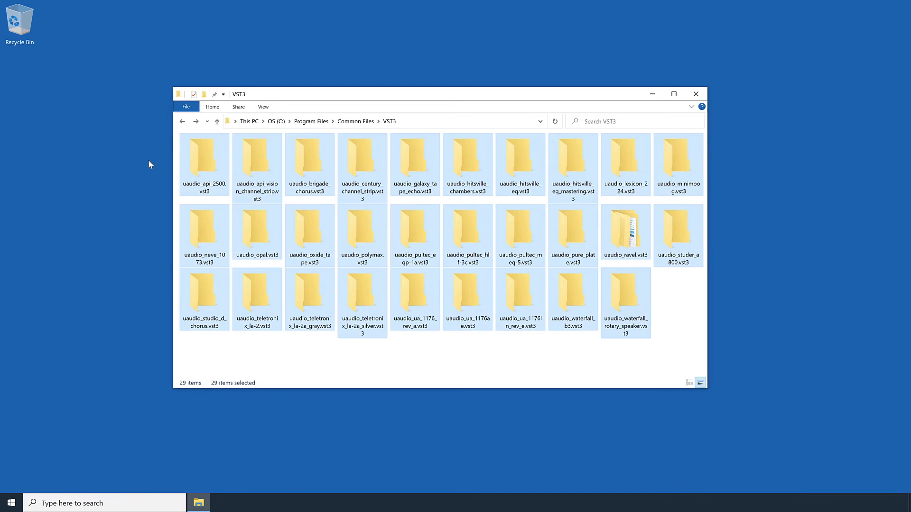
left_click_drag(204, 164, 66, 55)
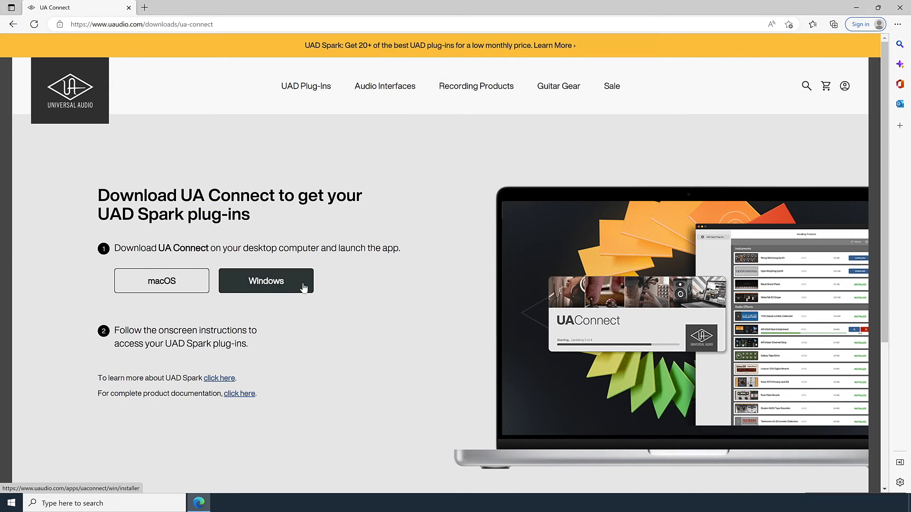
Start downloading the Windows installer UA_Connect_1_3_3_1832_Win.exe from uaudio.com
left_click(266, 281)
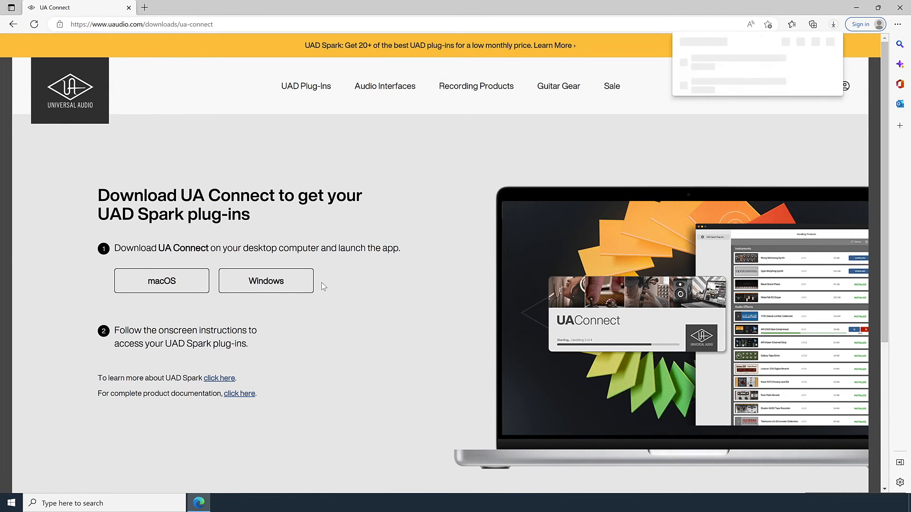
left_click(266, 281)
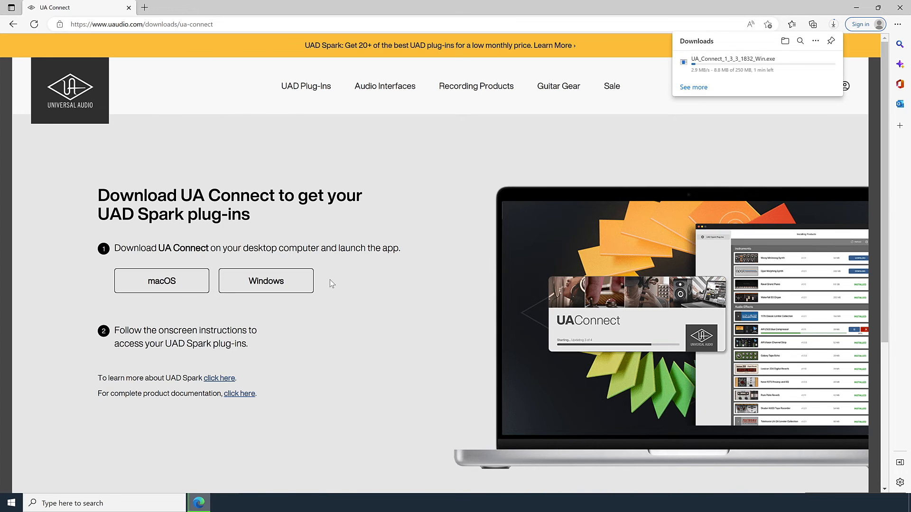